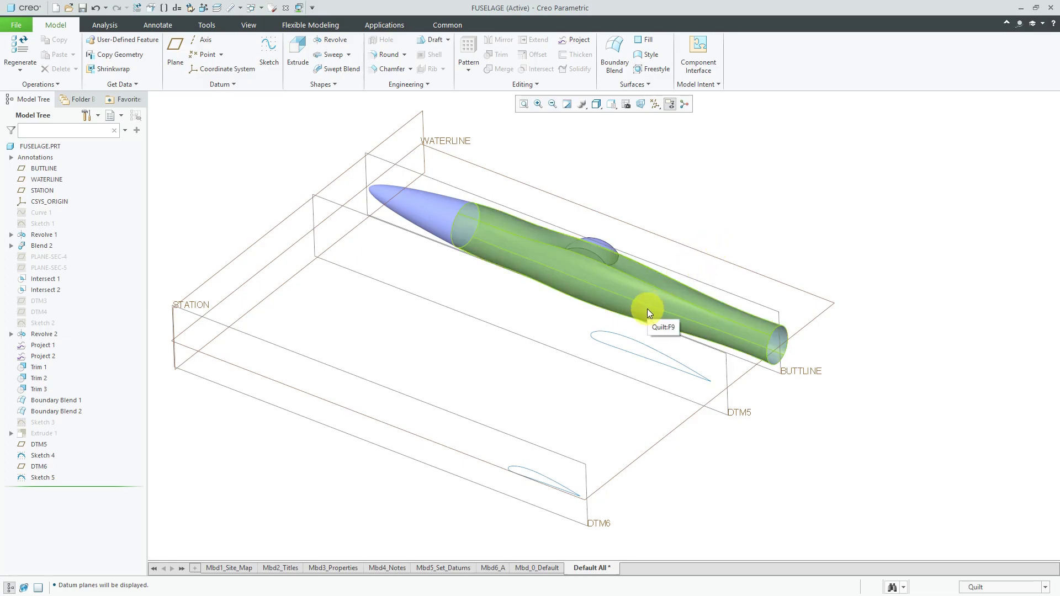
# Step: Reopen the Blend 2 fuselage feature from the Model Tree to edit its definition
pyautogui.click(648, 312)
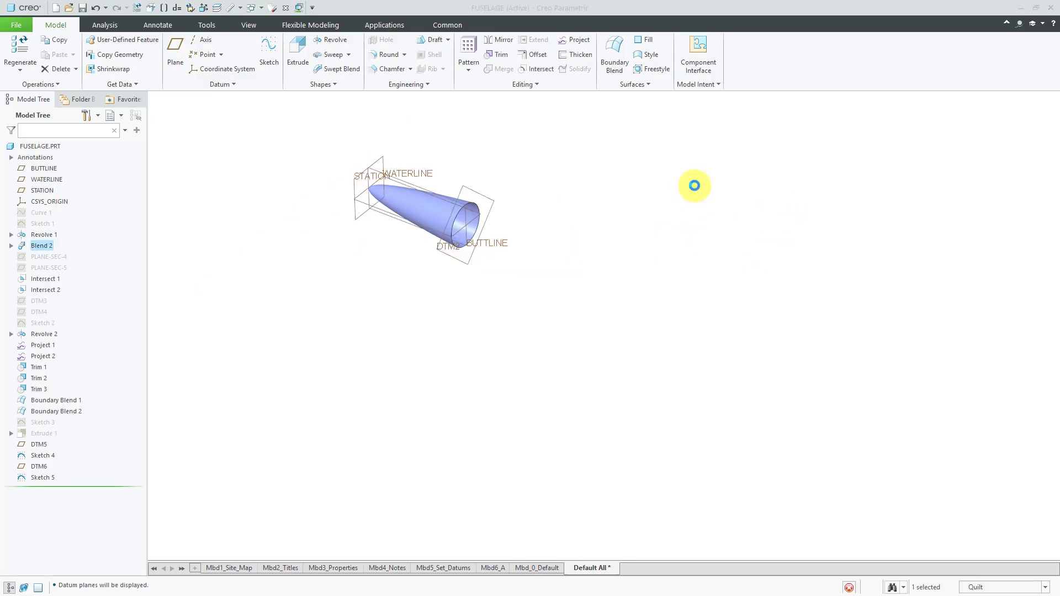
pyautogui.doubleClick(41, 245)
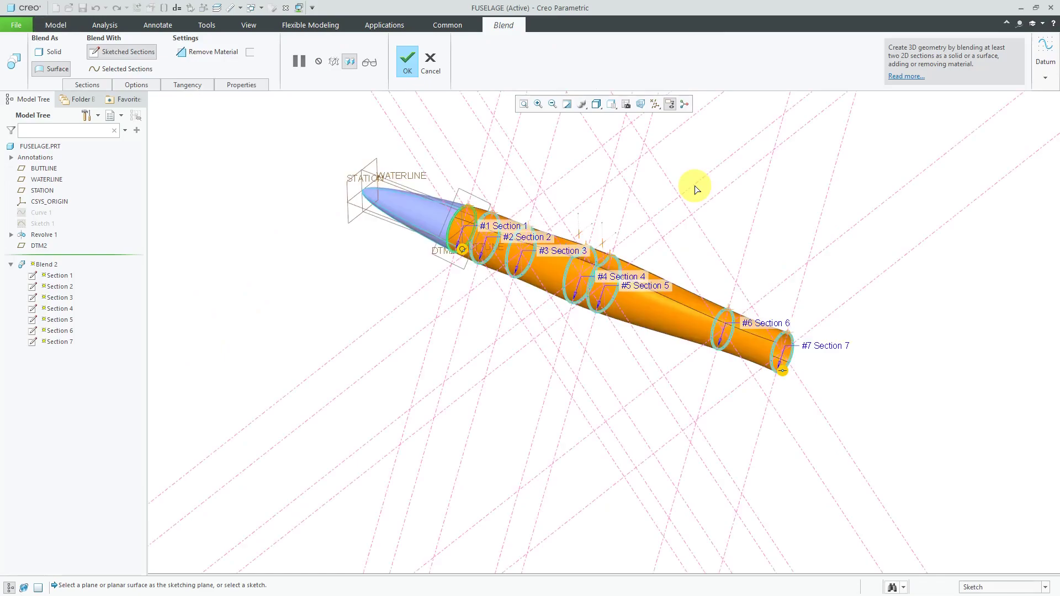
pyautogui.moveTo(697, 189)
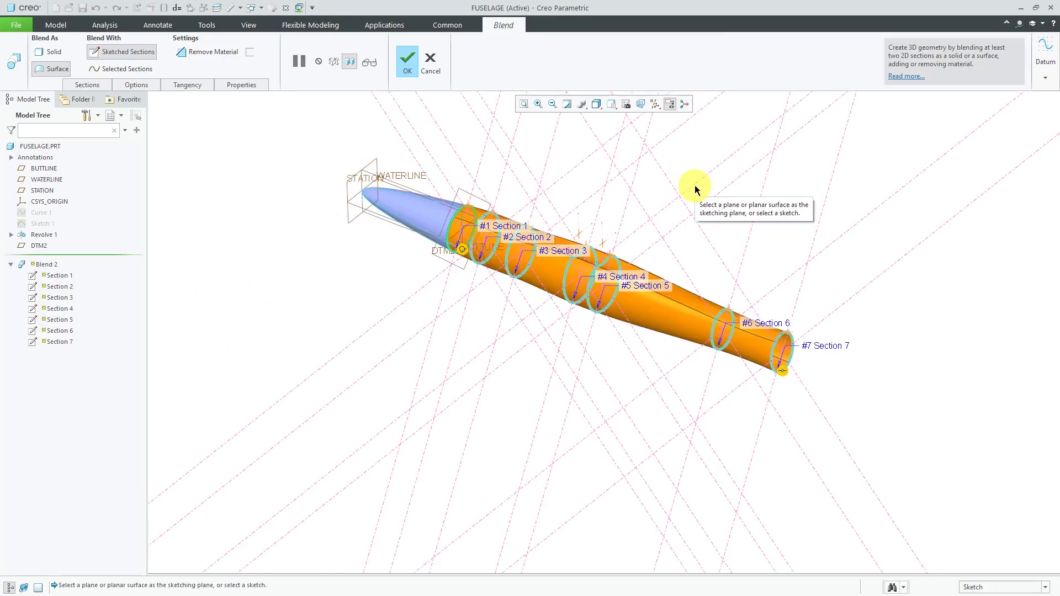
pyautogui.moveTo(275, 138)
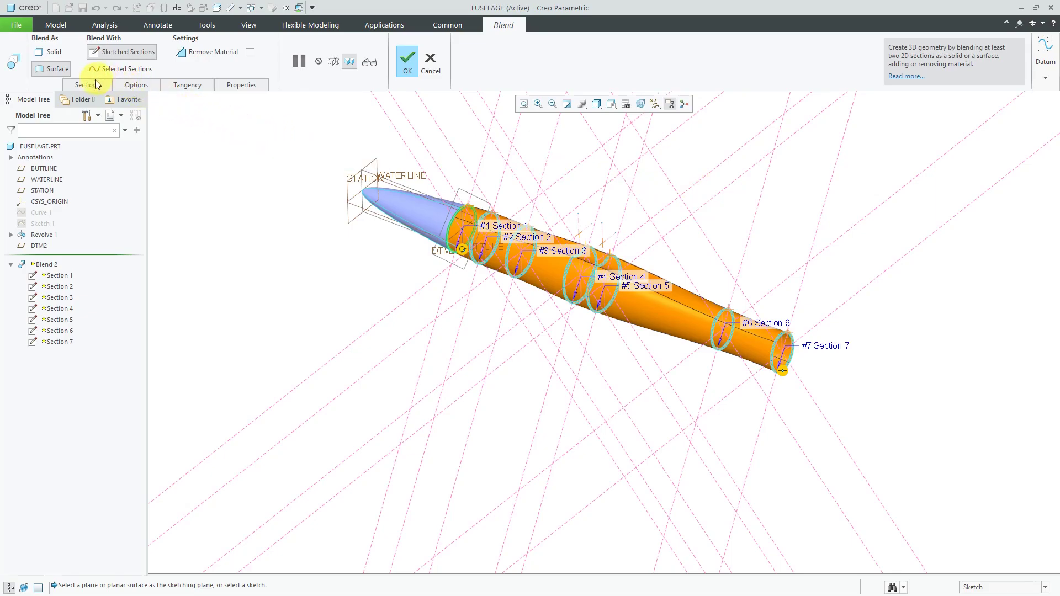
# Step: Insert a new Section 8 after Section 7, keeping it placed by offset distance
pyautogui.click(86, 85)
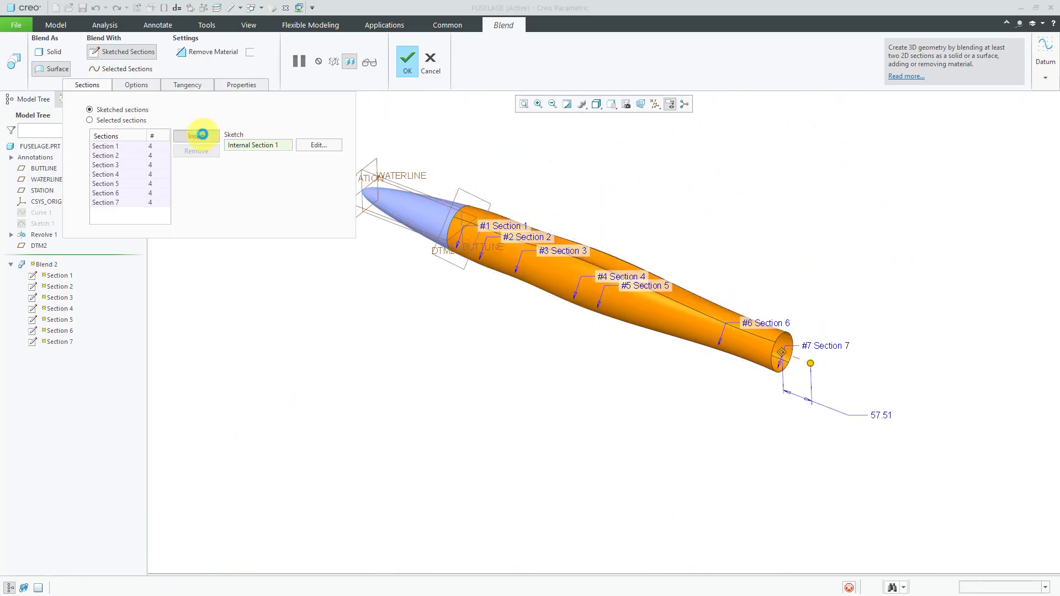
pyautogui.click(196, 135)
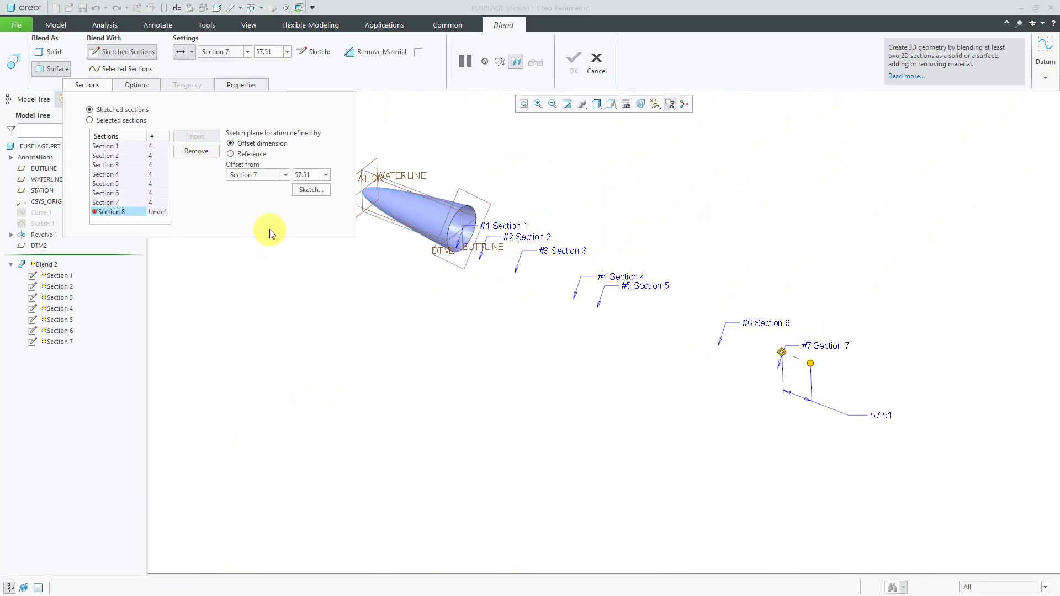
pyautogui.moveTo(277, 147)
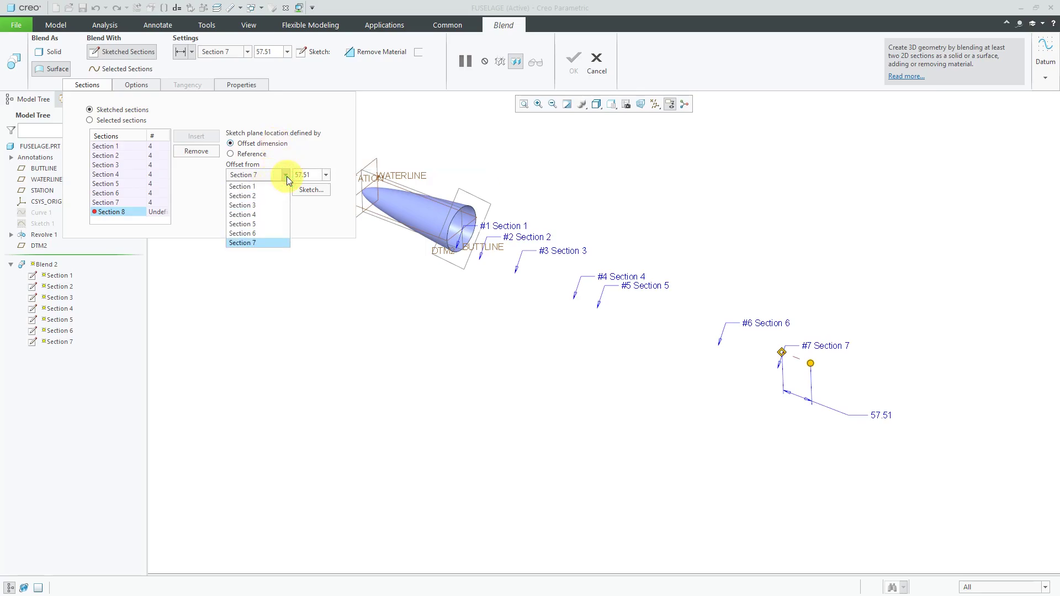
pyautogui.moveTo(274, 175)
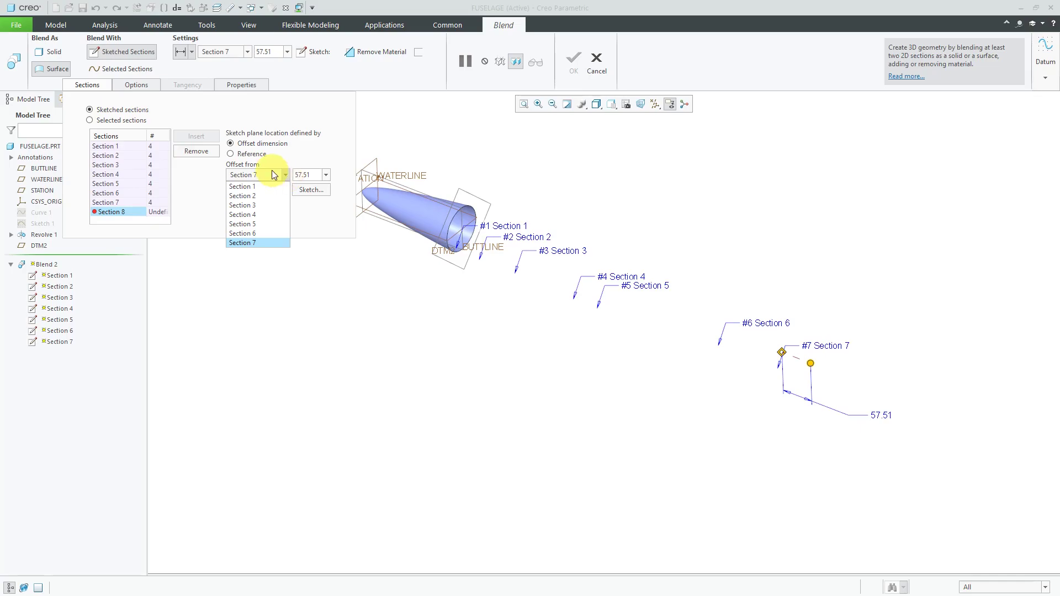
pyautogui.click(242, 243)
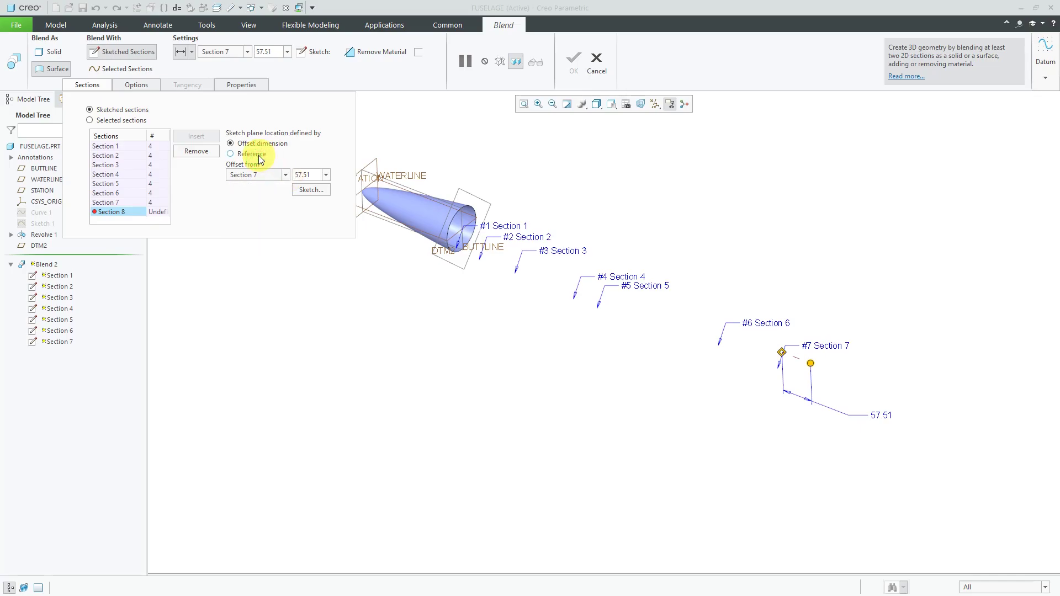
pyautogui.click(231, 153)
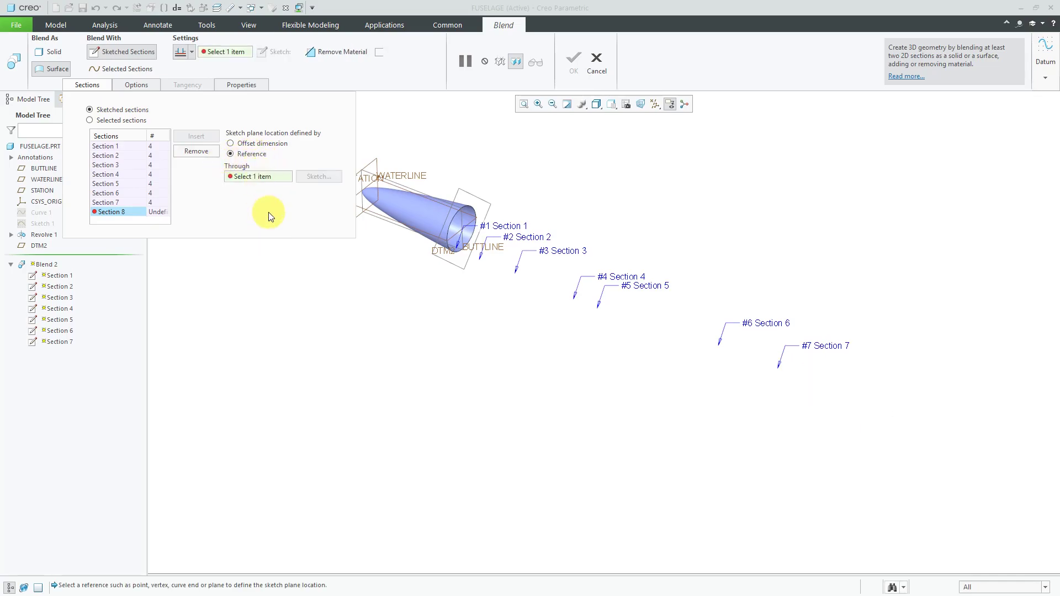
pyautogui.click(231, 142)
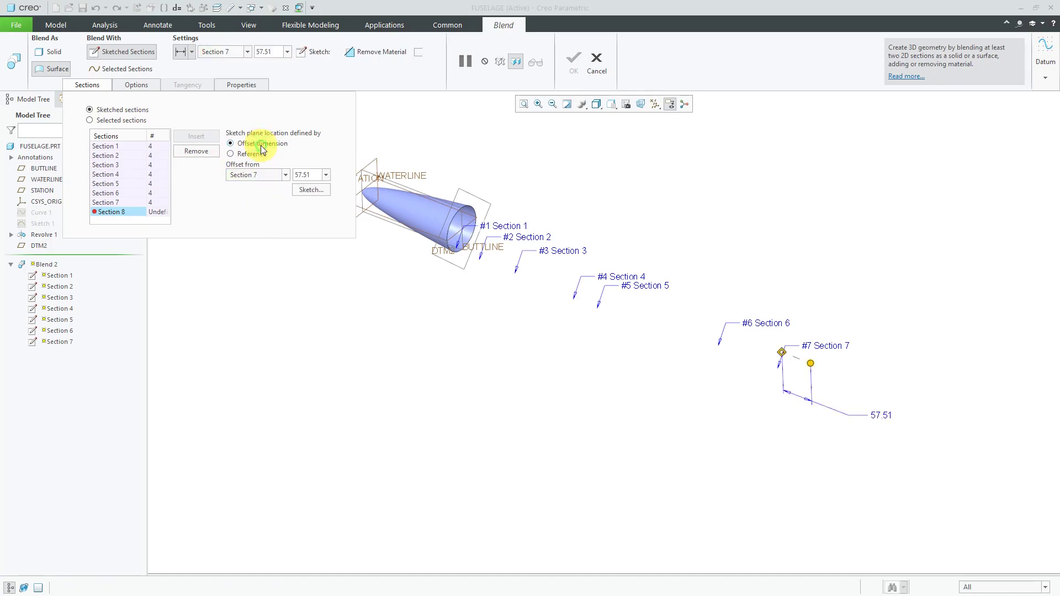
pyautogui.moveTo(273, 191)
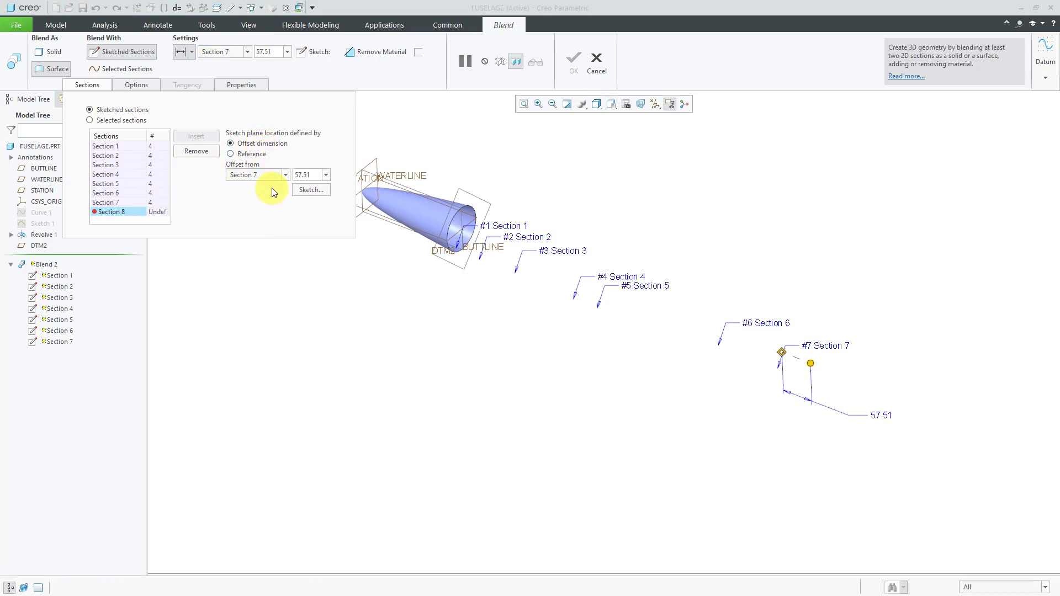
# Step: Offset Section 8 by 800 from Section 1 and enter its sketcher
pyautogui.click(284, 175)
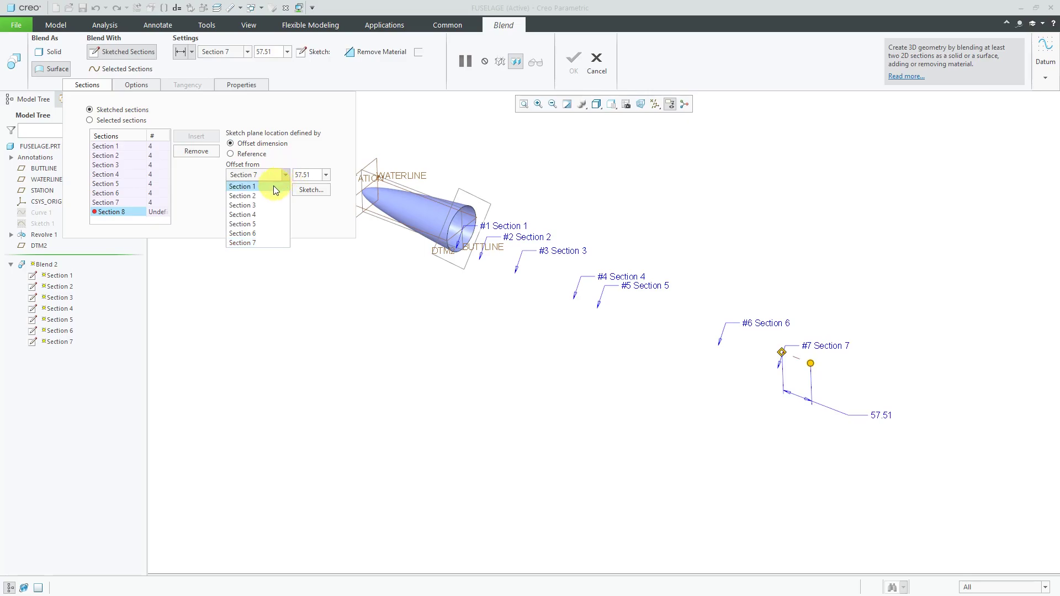
pyautogui.click(241, 185)
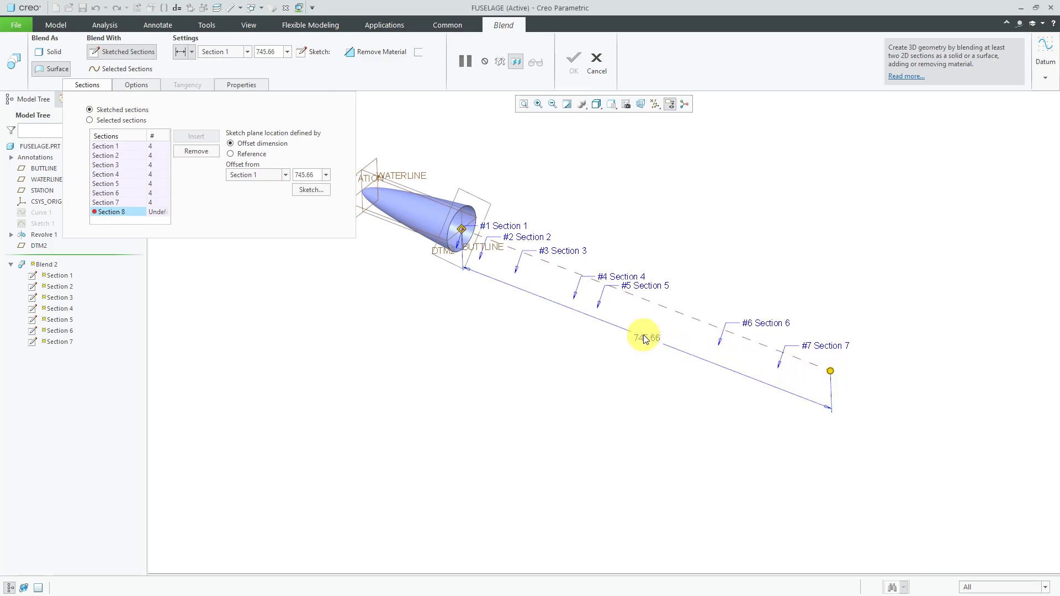
pyautogui.click(643, 338)
pyautogui.write('800')
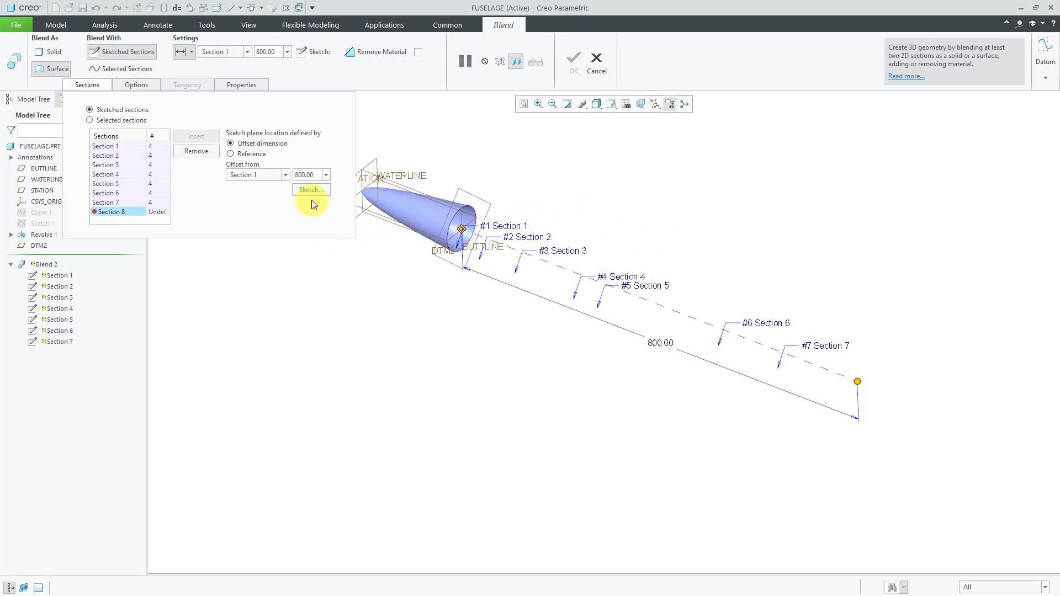
pyautogui.click(309, 190)
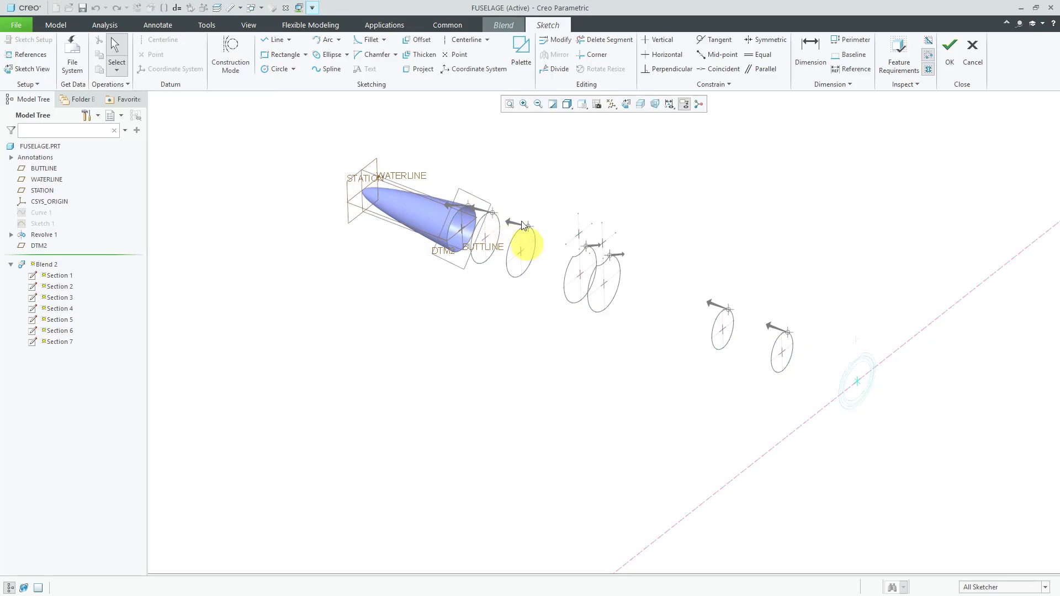
pyautogui.moveTo(489, 149)
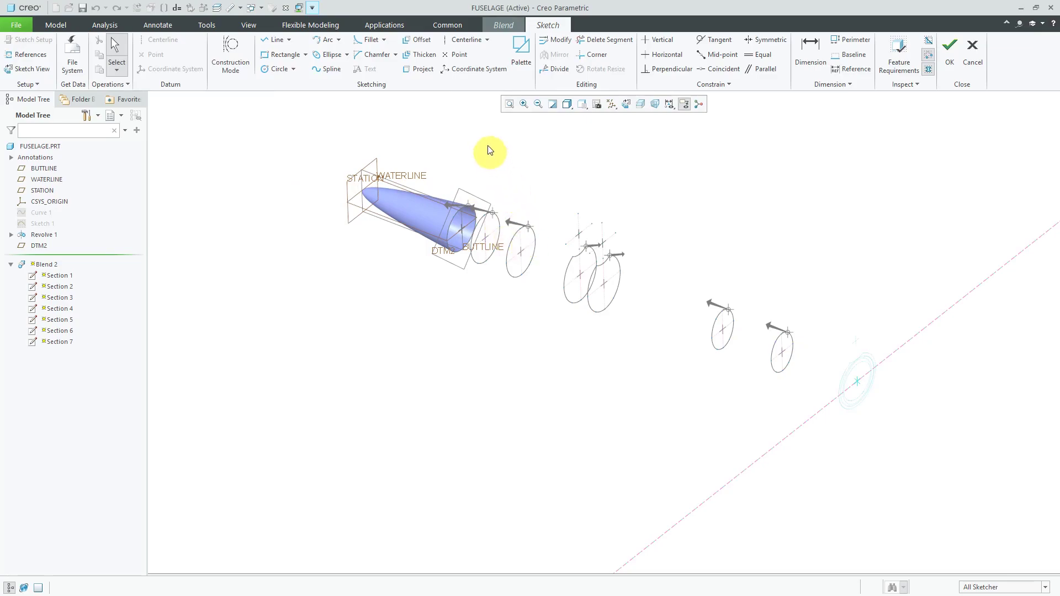
pyautogui.moveTo(460, 55)
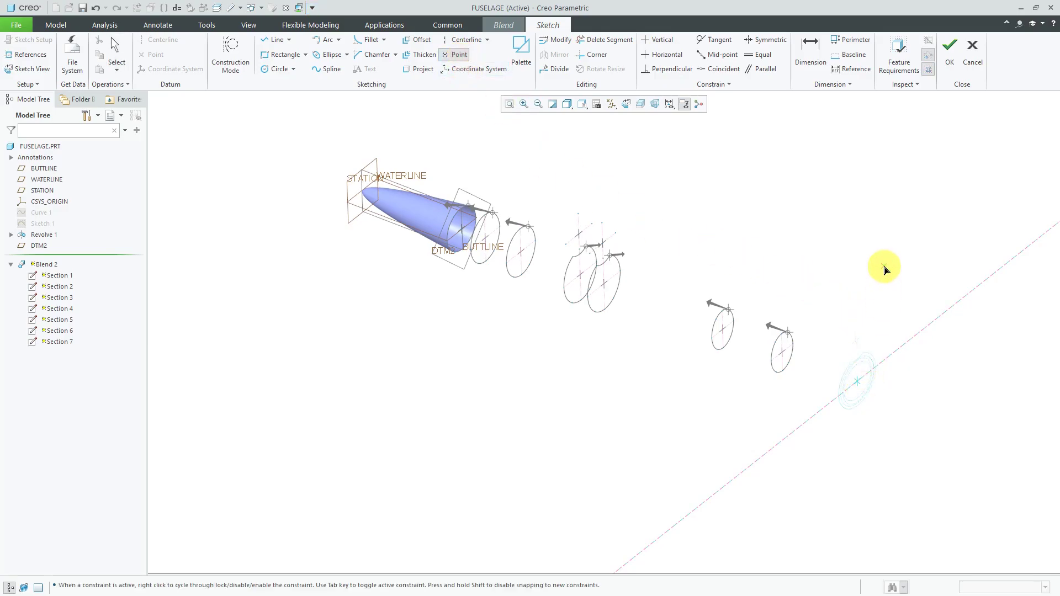
# Step: Sketch Section 8 as a single point at the section origin and accept it
pyautogui.click(857, 375)
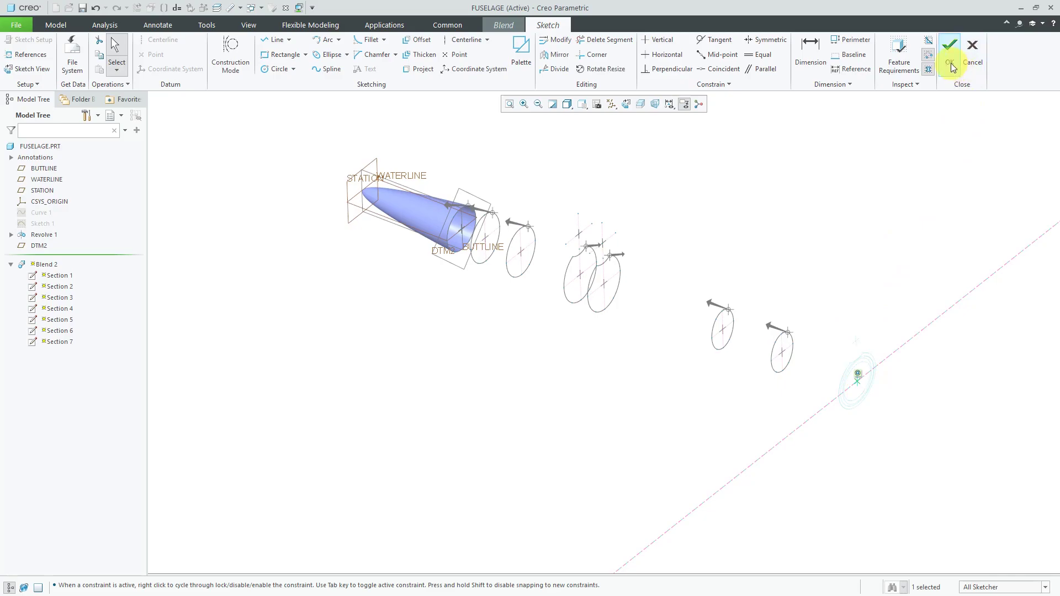
pyautogui.click(950, 44)
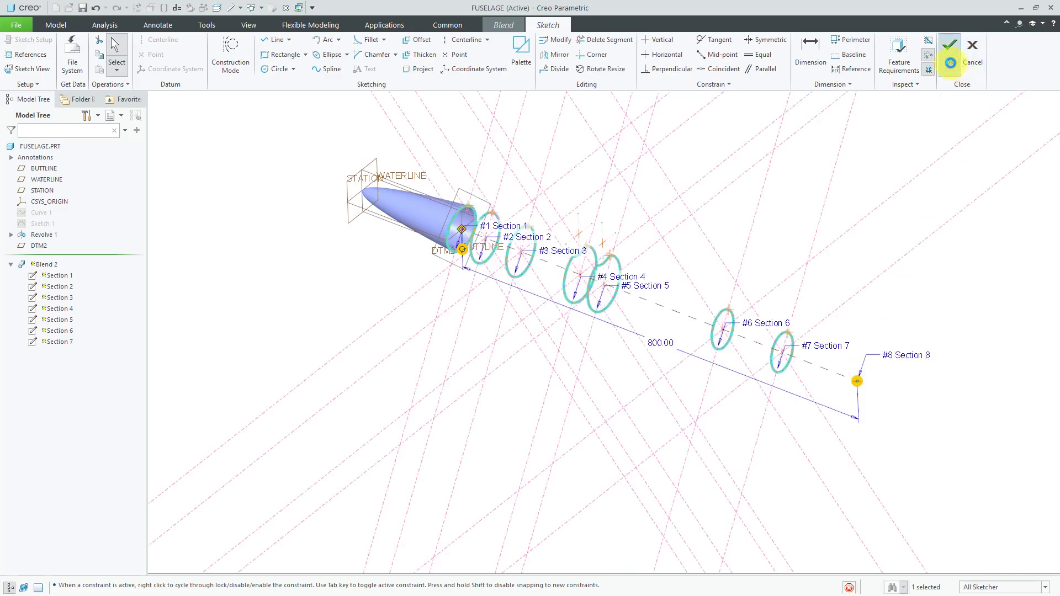
# Step: Set the End Section tangency condition from Sharp to Smooth and apply the redefined blend
pyautogui.click(950, 62)
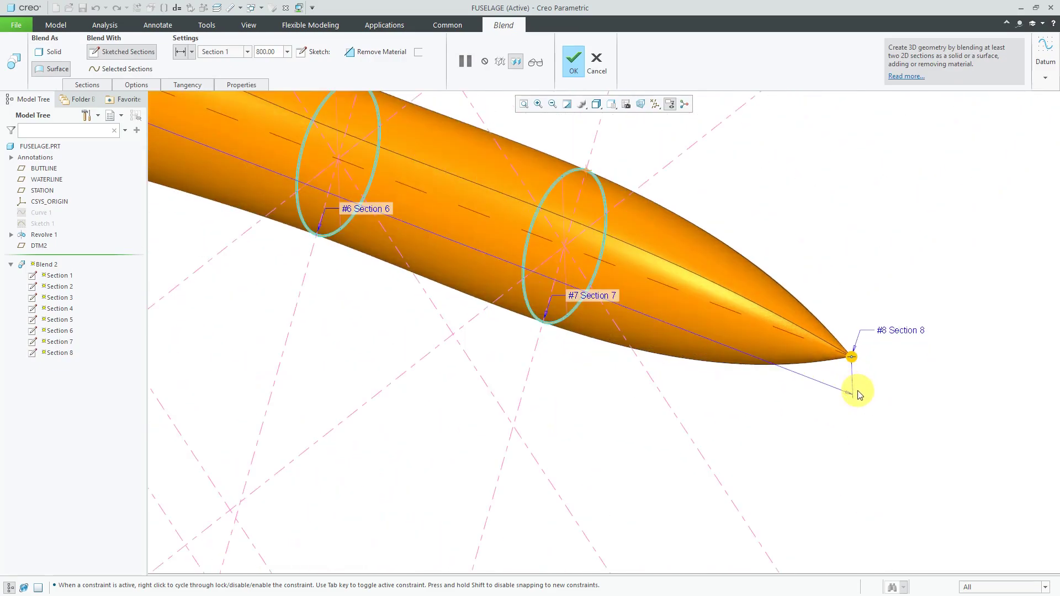
pyautogui.moveTo(854, 395)
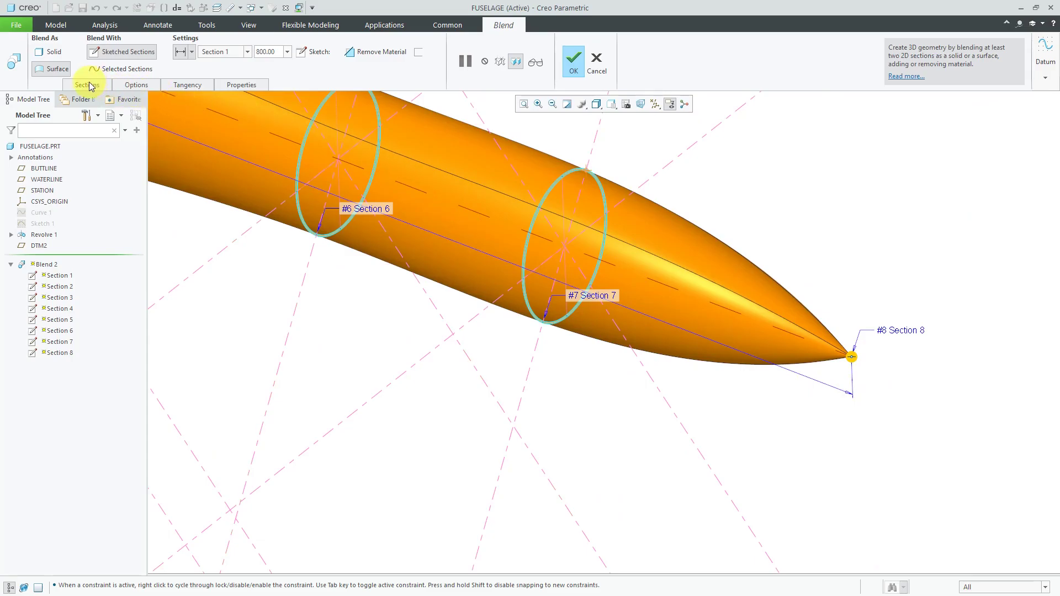
pyautogui.click(86, 85)
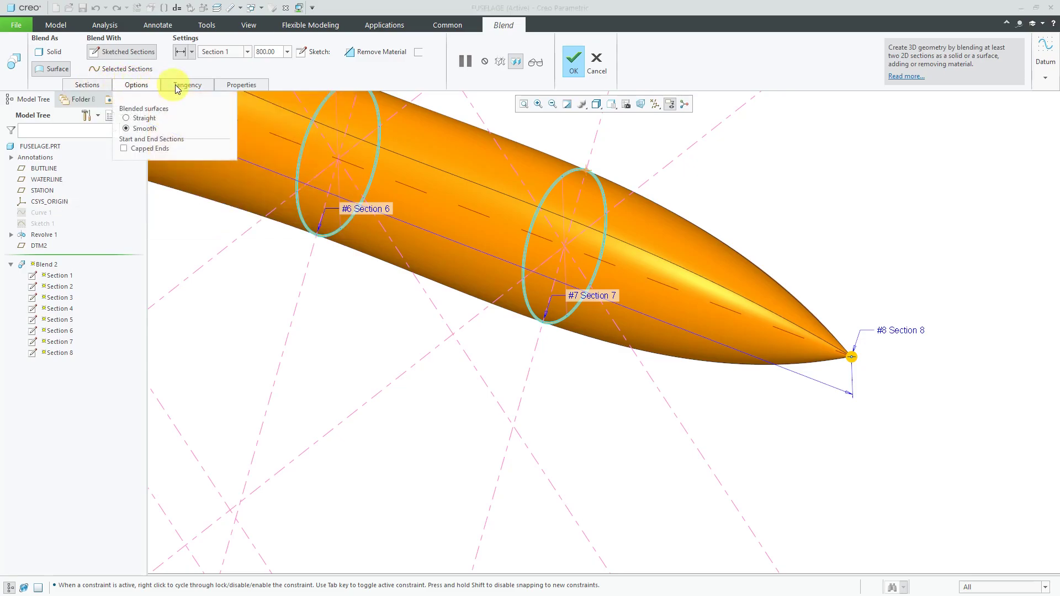
pyautogui.click(188, 85)
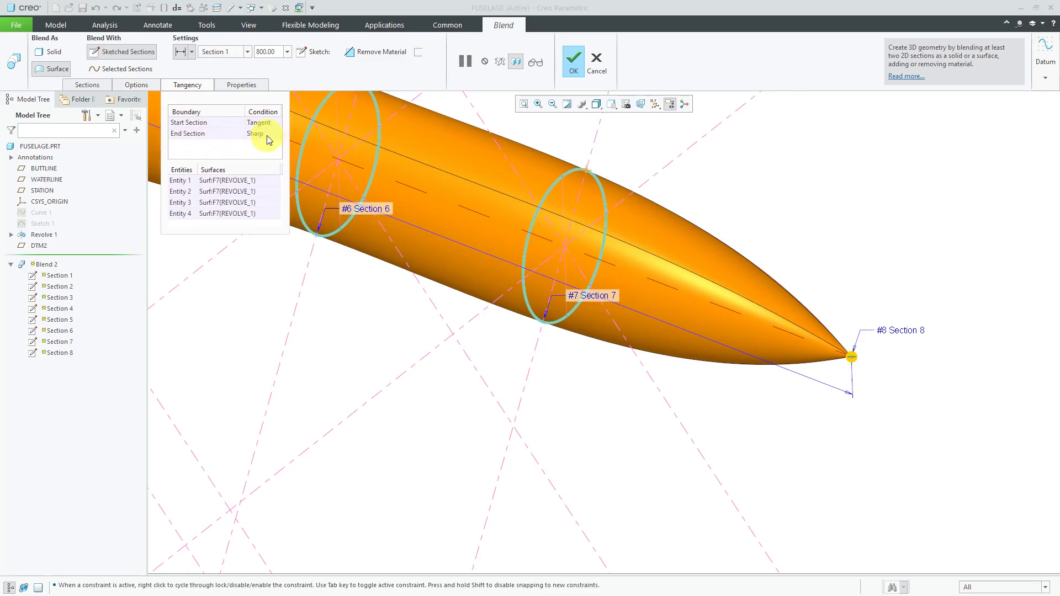
pyautogui.click(188, 134)
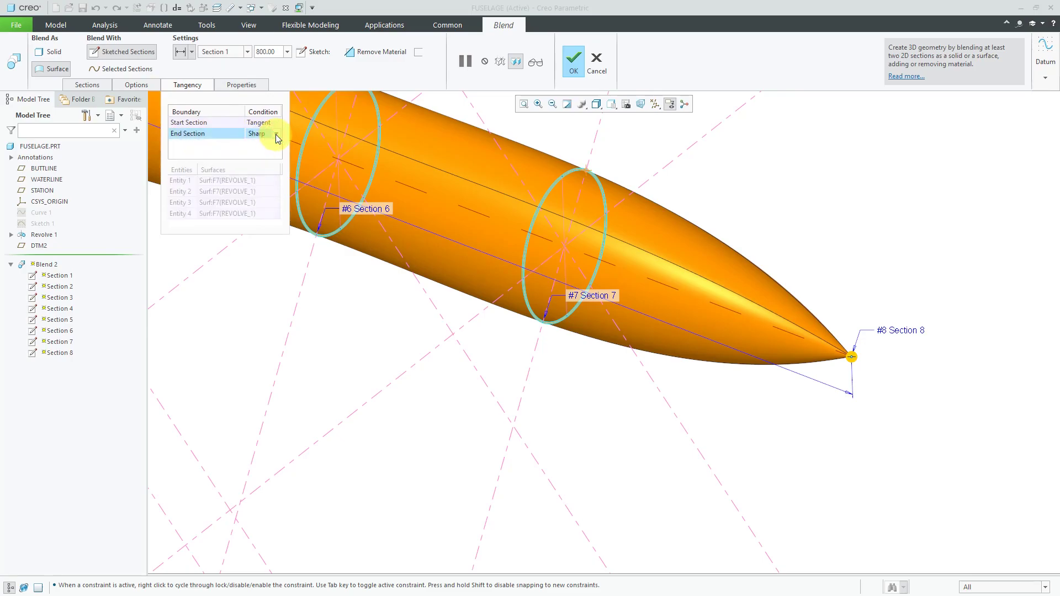
pyautogui.click(275, 134)
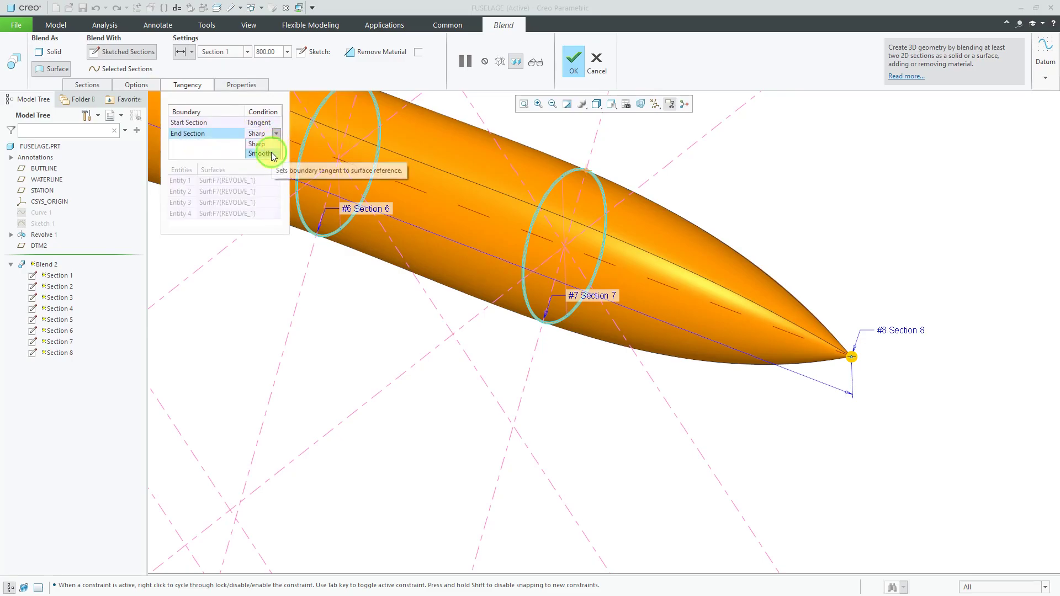
pyautogui.click(261, 155)
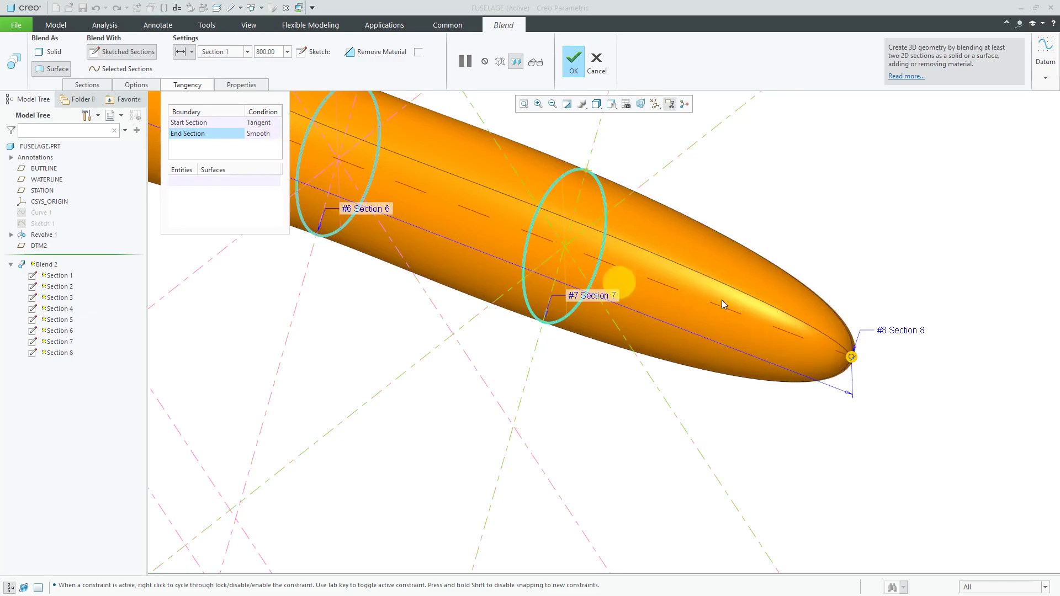
pyautogui.moveTo(749, 213)
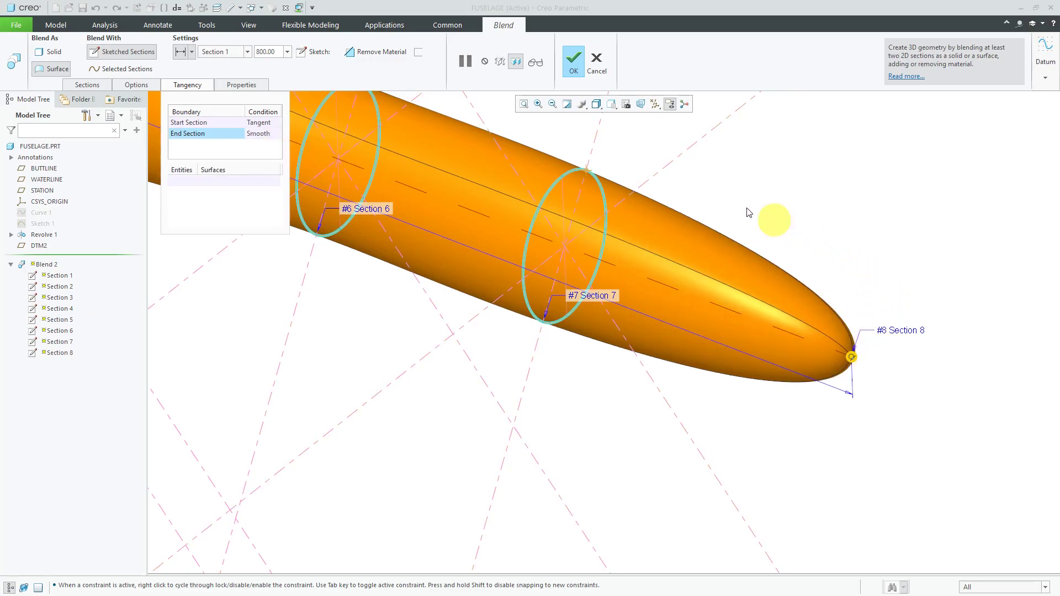
pyautogui.click(572, 60)
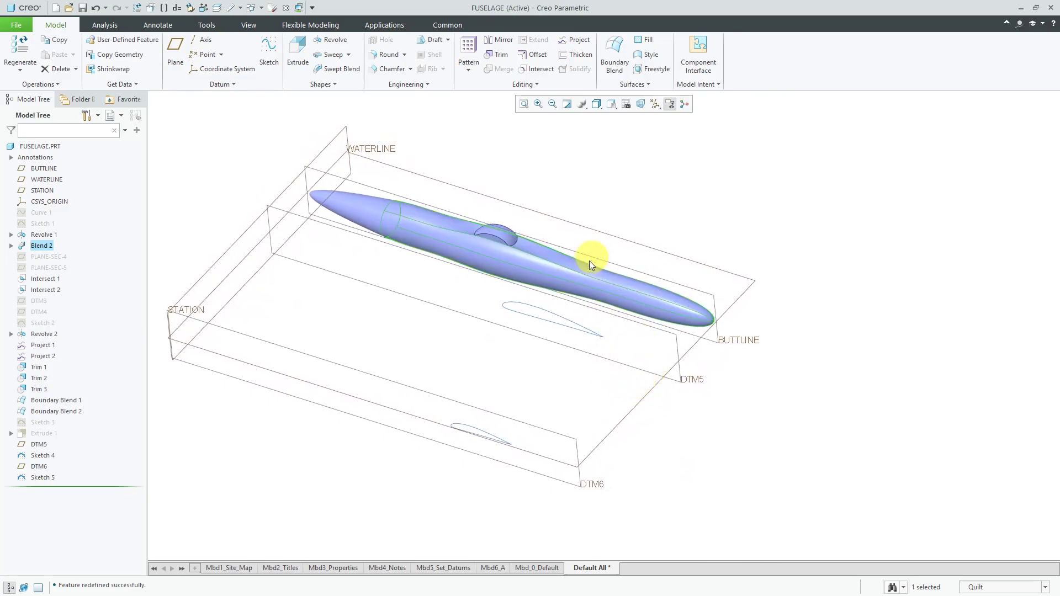
pyautogui.moveTo(712, 412)
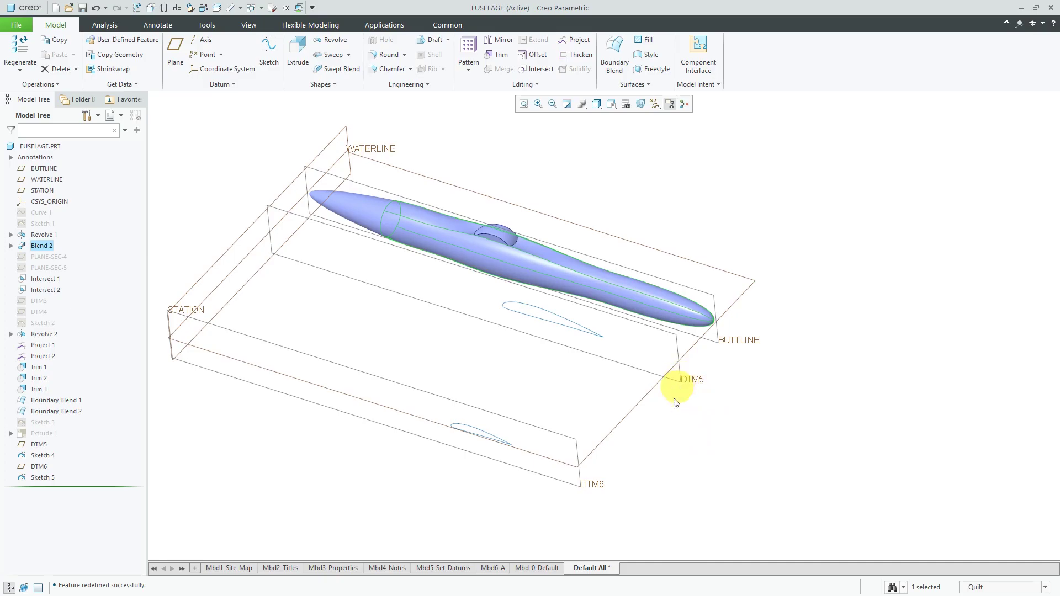
pyautogui.moveTo(541, 311)
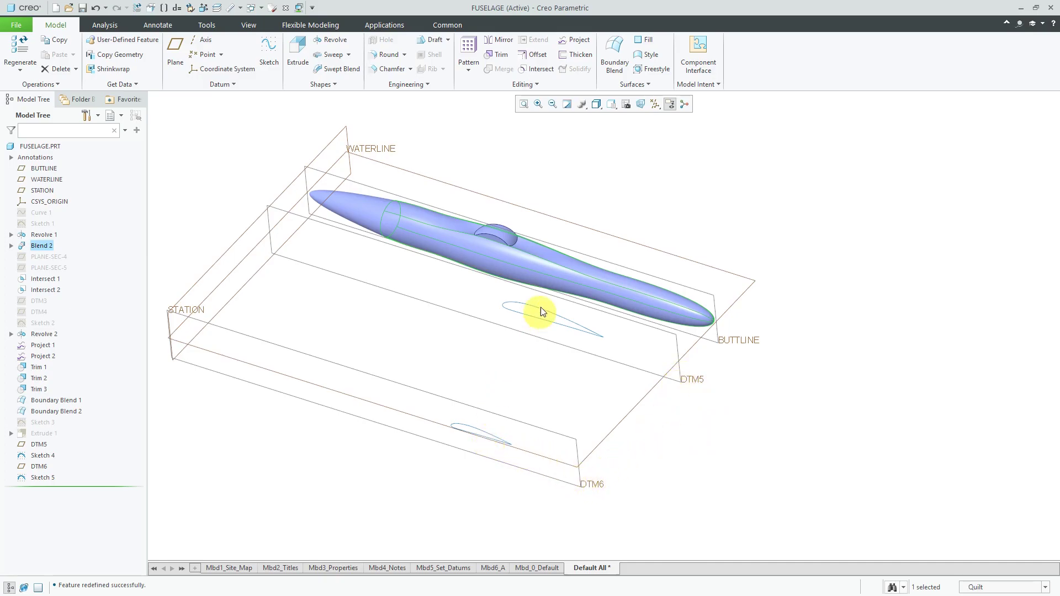
pyautogui.moveTo(520, 415)
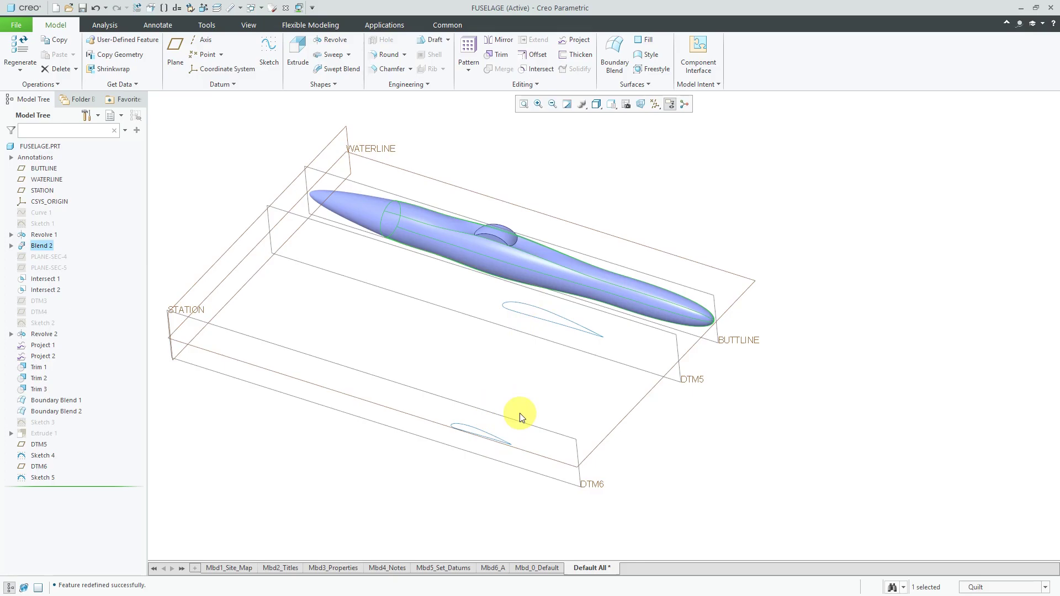
# Step: Turn off Plane Display so only the fuselage surface and wing curves remain visible
pyautogui.click(656, 104)
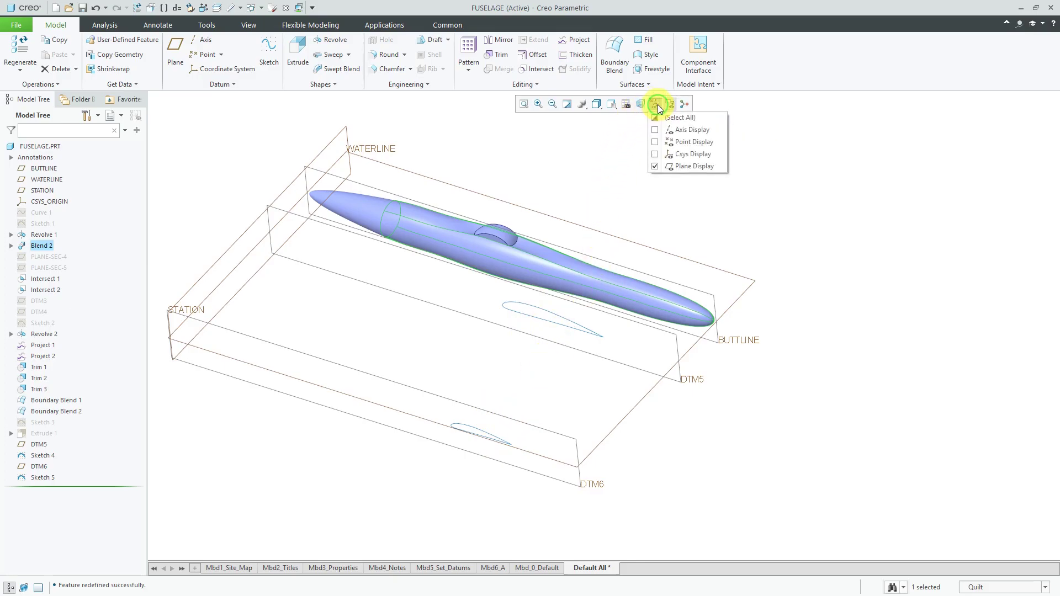
pyautogui.click(655, 166)
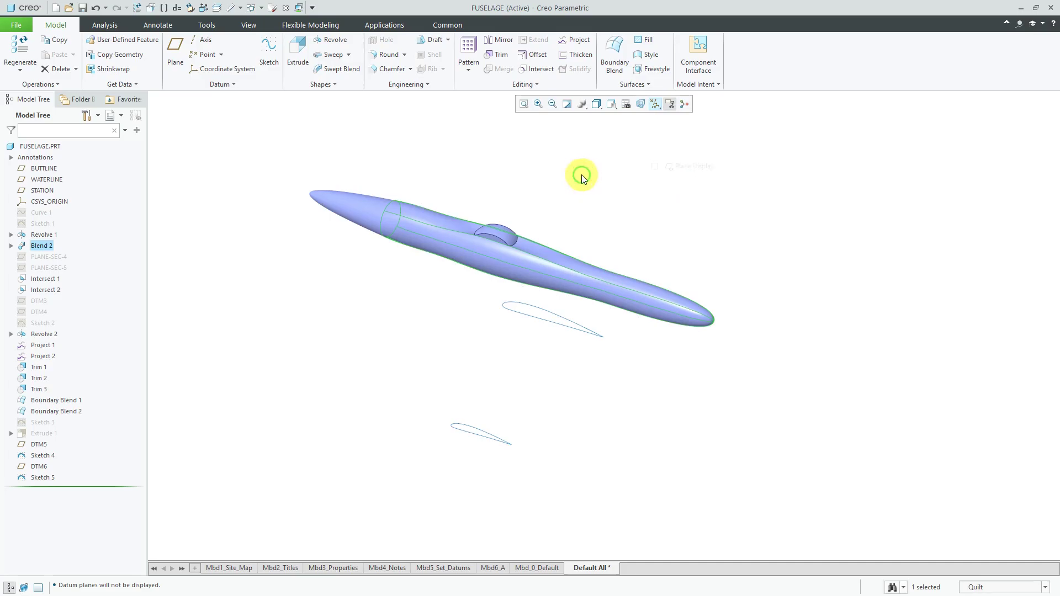
pyautogui.click(322, 83)
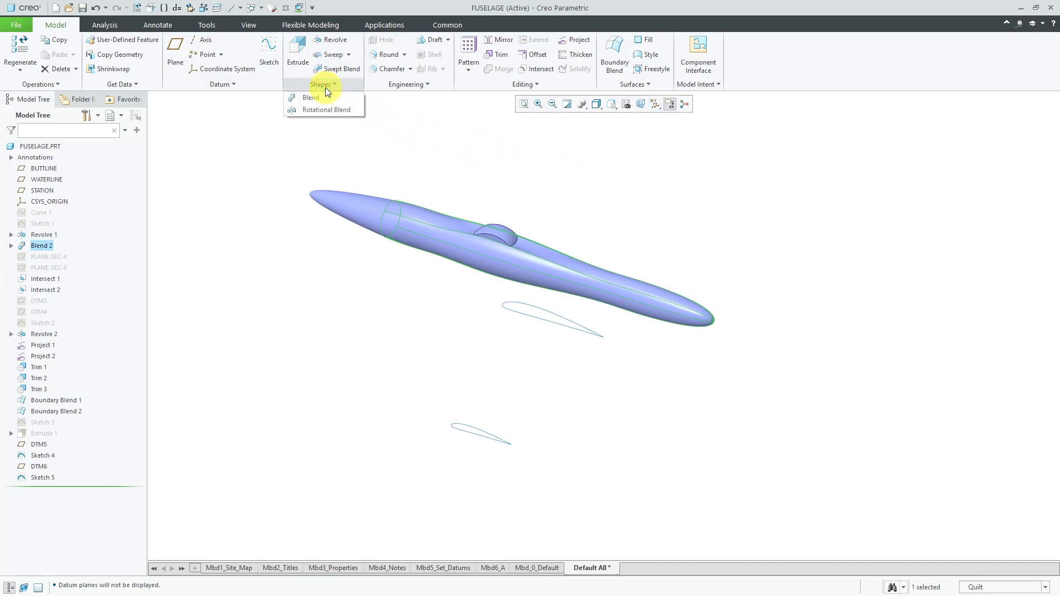
pyautogui.moveTo(311, 98)
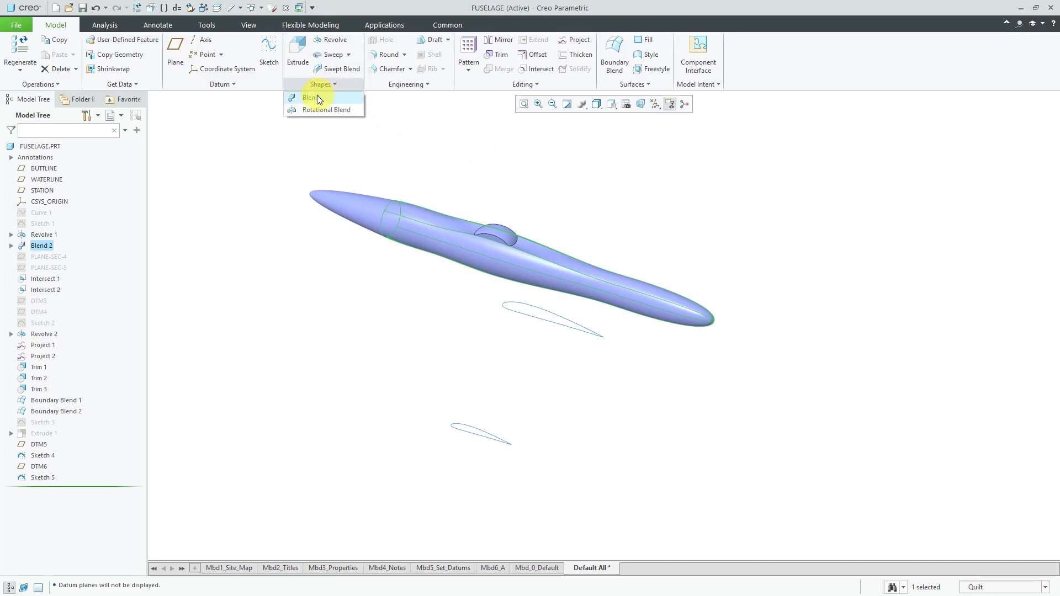
# Step: Create a solid blend with Selected sections, picking the upper and lower airfoil curves
pyautogui.click(311, 97)
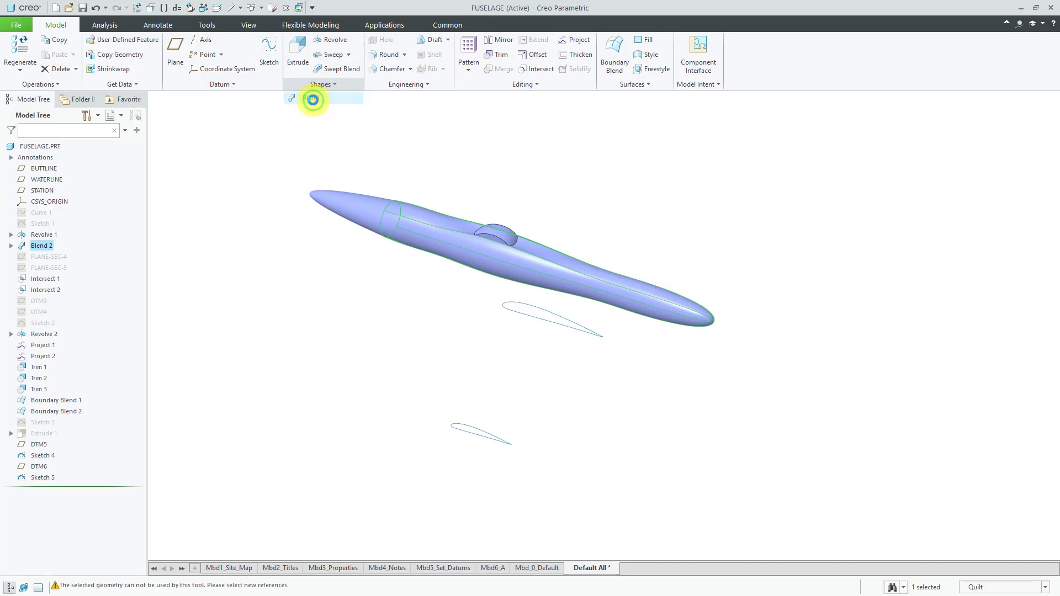
pyautogui.click(313, 99)
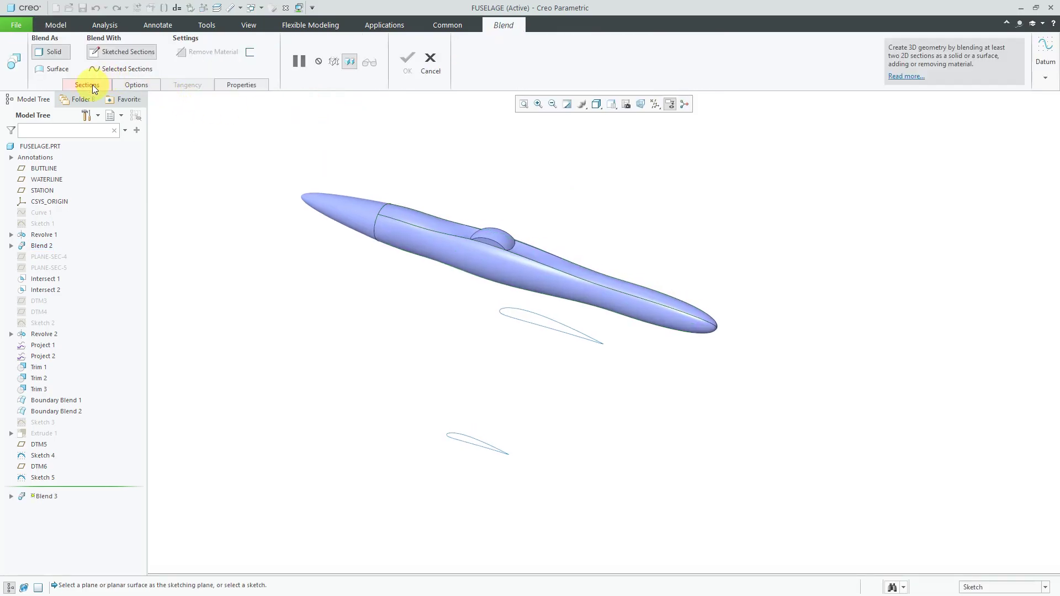
pyautogui.click(86, 85)
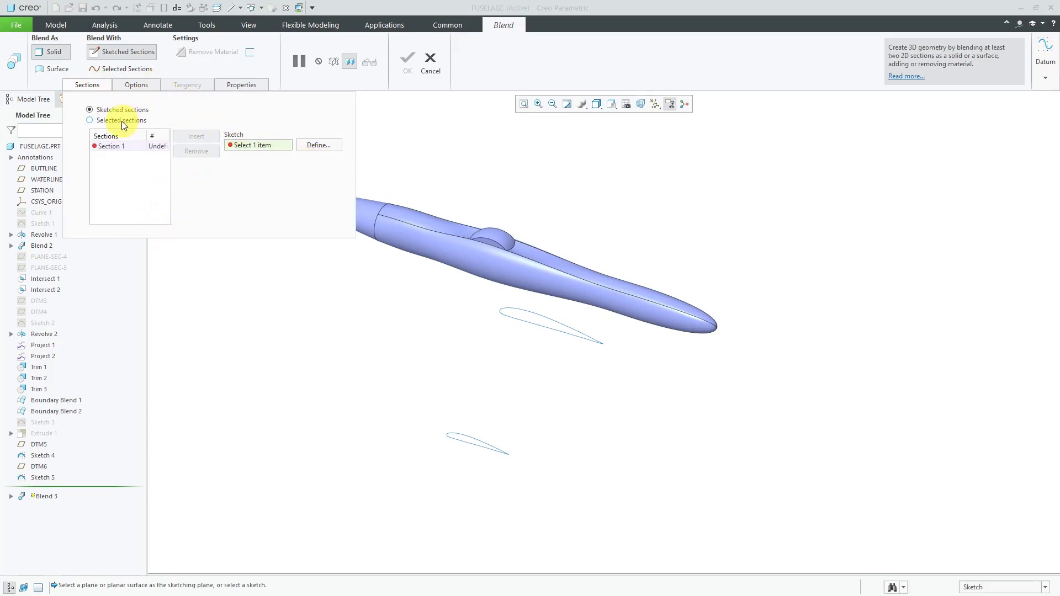
pyautogui.click(89, 119)
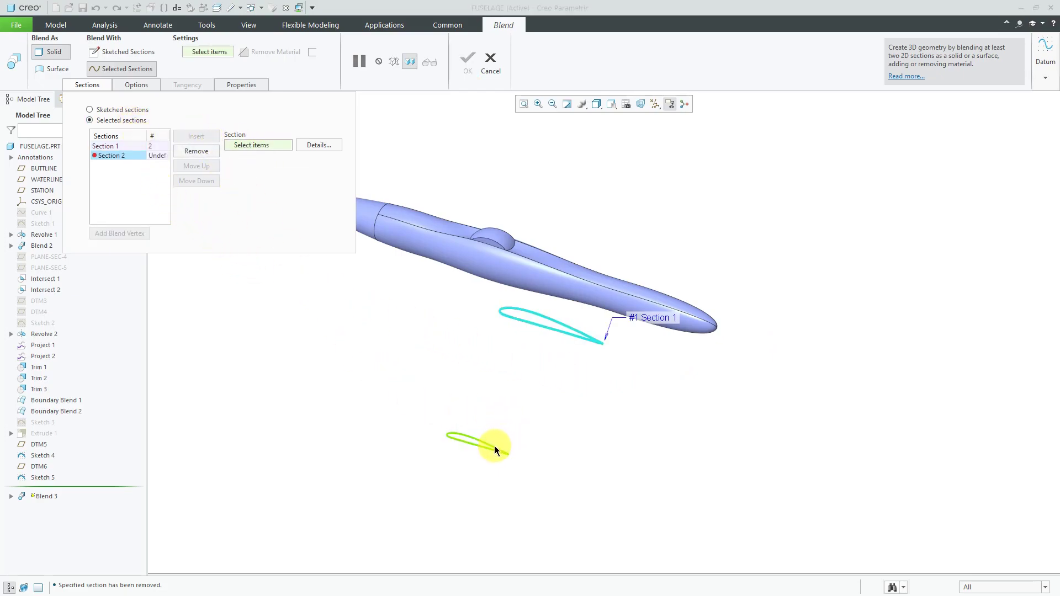
pyautogui.click(480, 446)
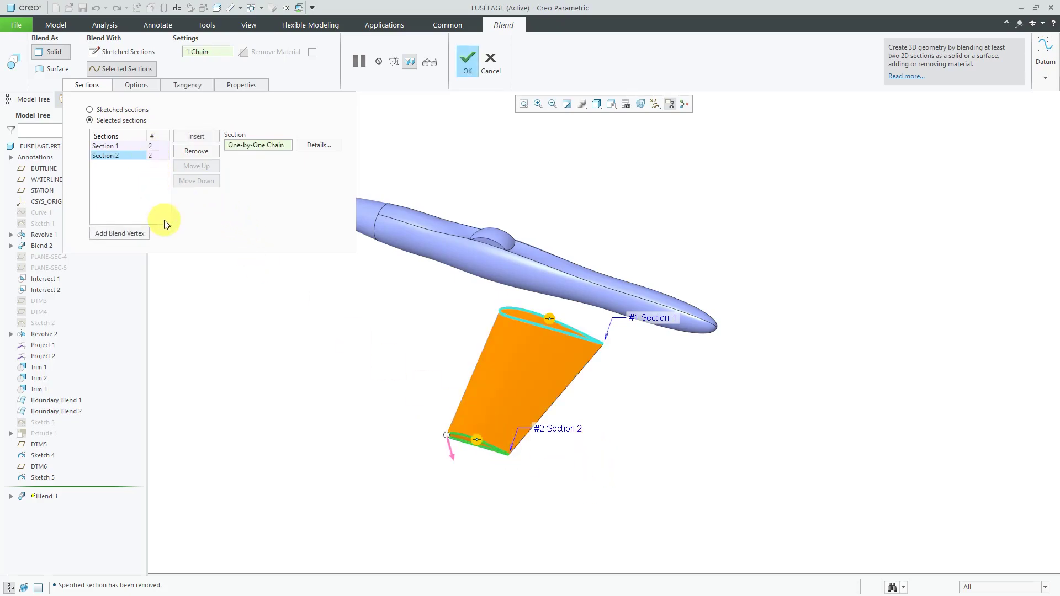
pyautogui.moveTo(475, 201)
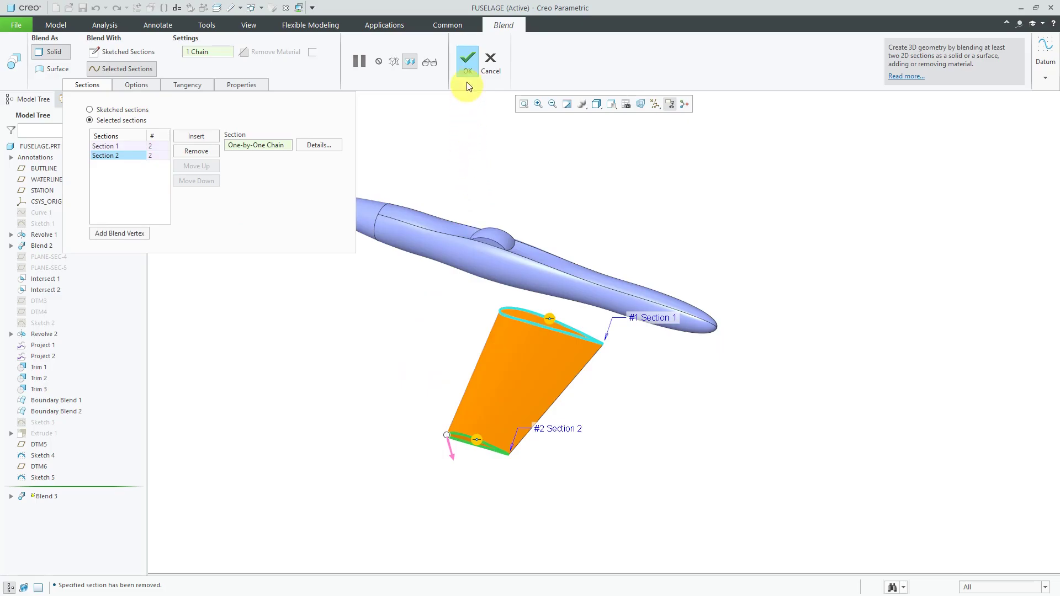
pyautogui.moveTo(466, 61)
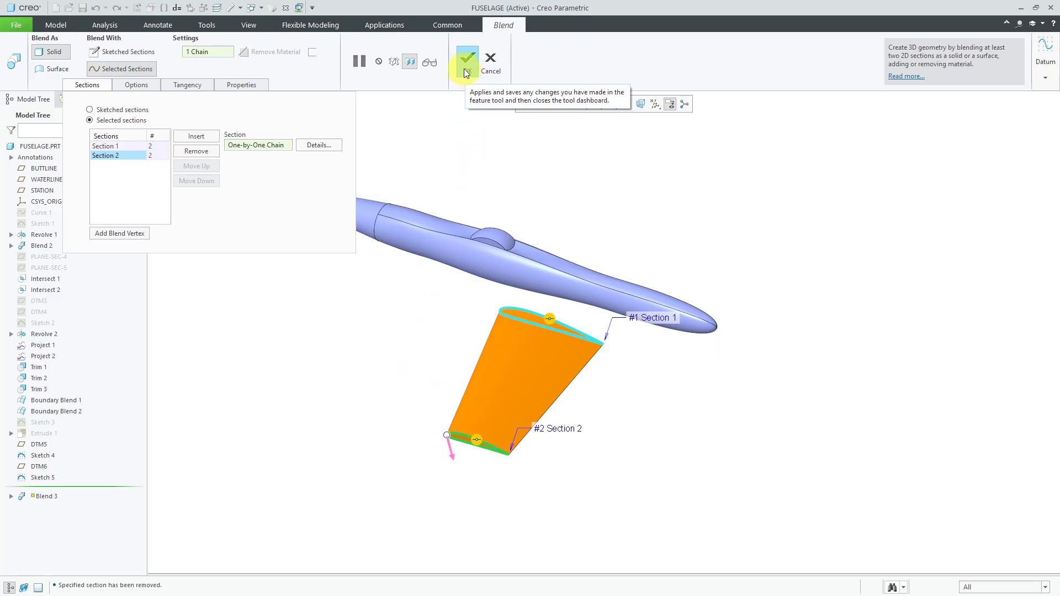
pyautogui.moveTo(119, 233)
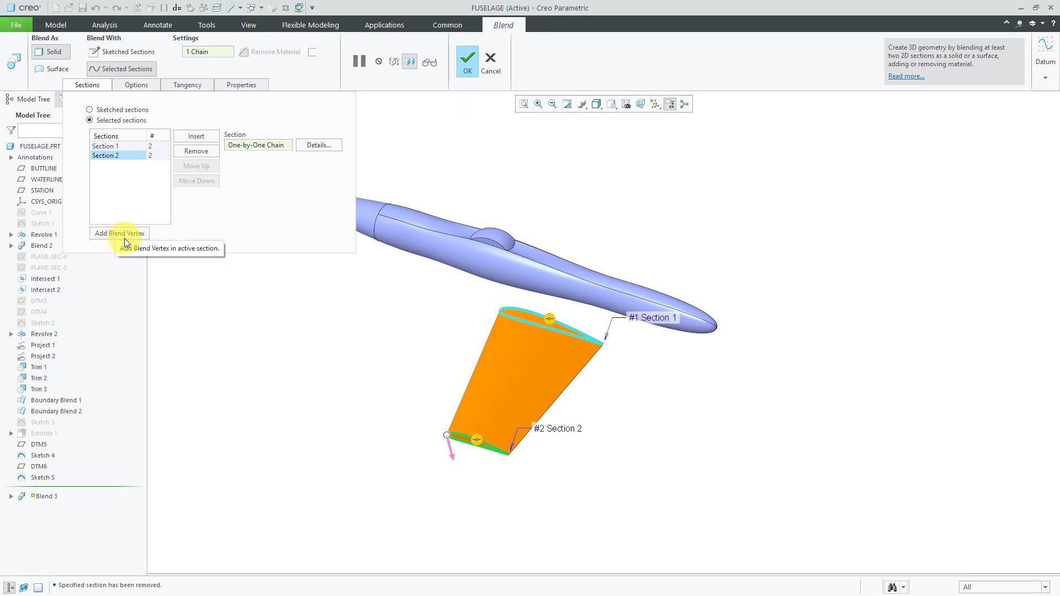
pyautogui.moveTo(140, 242)
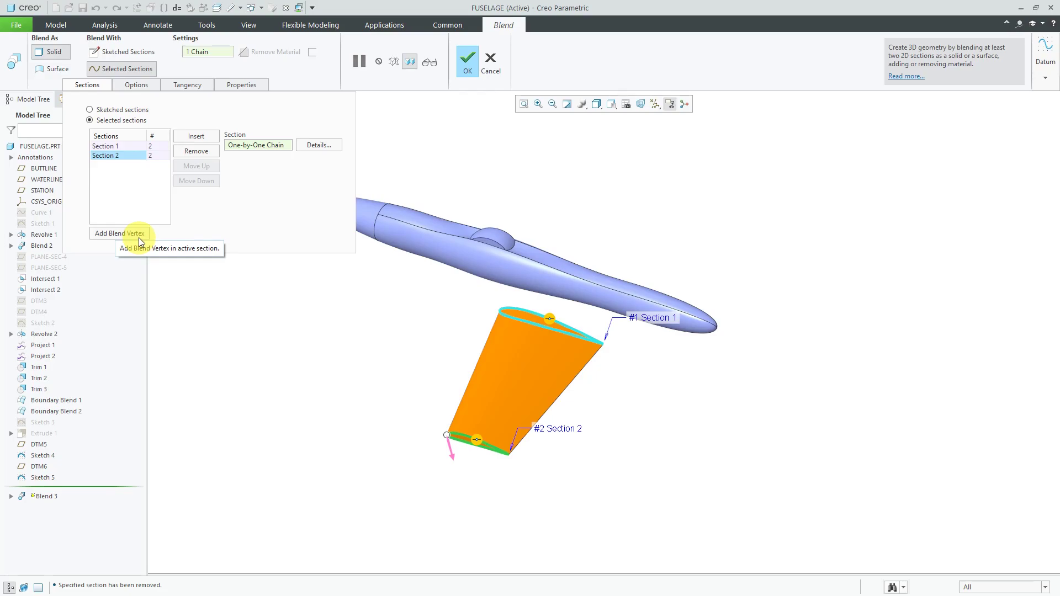
pyautogui.moveTo(259, 195)
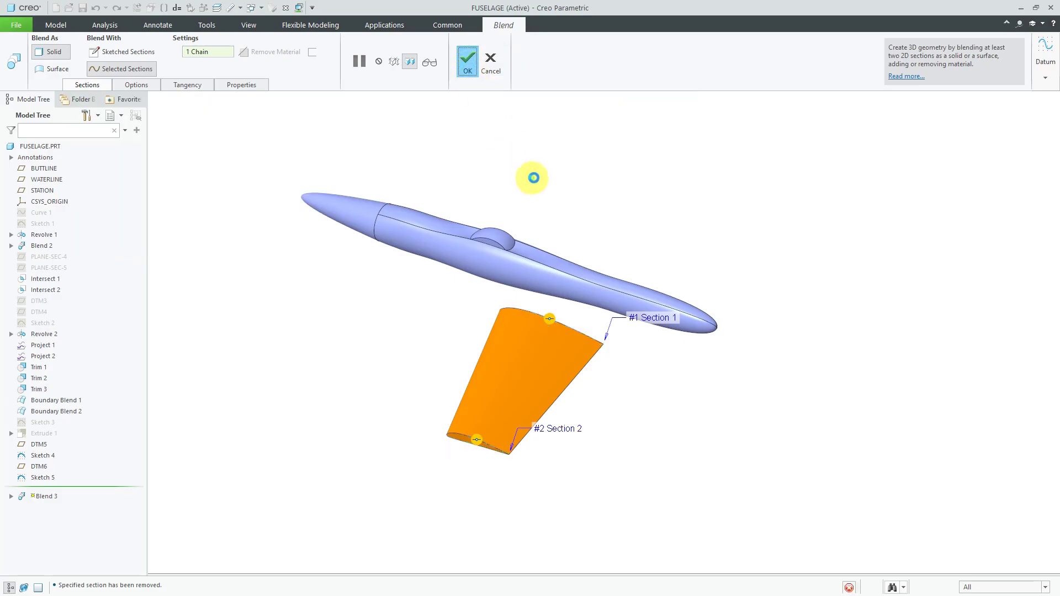
# Step: Accept the wing blend, creating Blend 3 below the fuselage
pyautogui.click(466, 61)
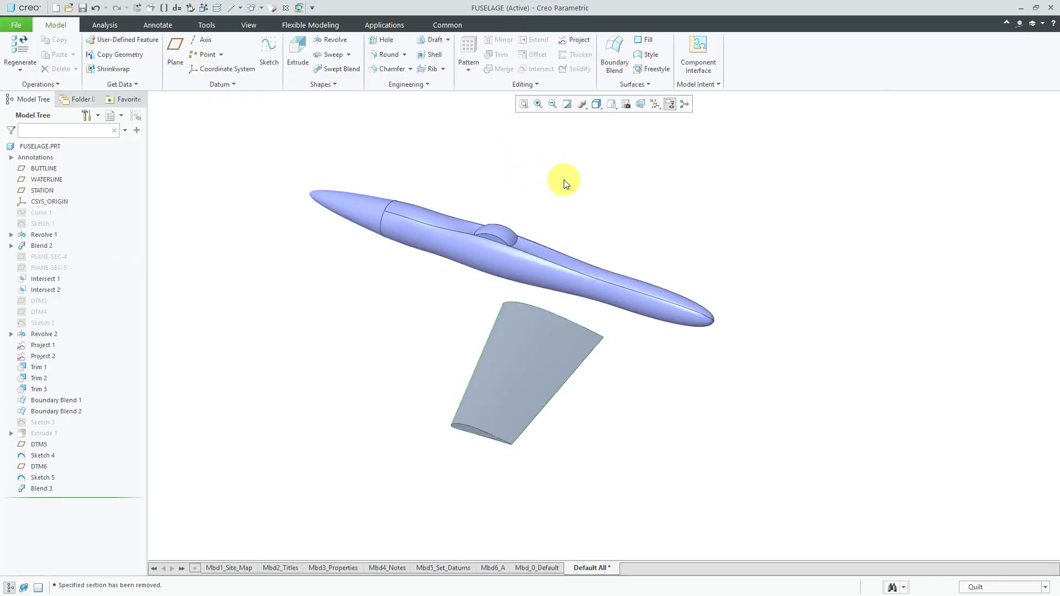